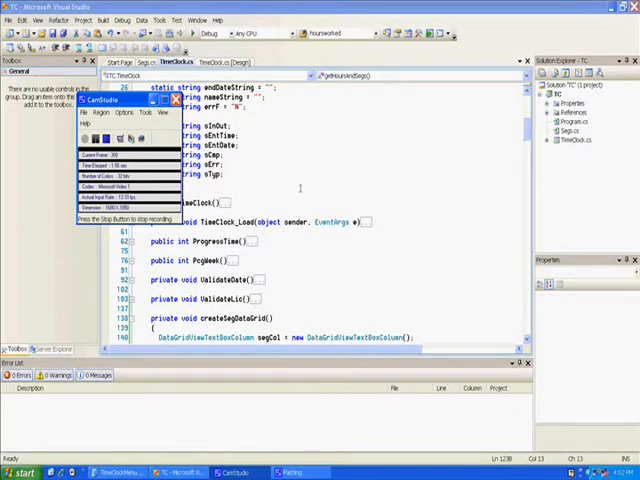
Add createSegDataGrid(); after ValidateLoc(); in timeClock_Load and start a debug run.
click(176, 100)
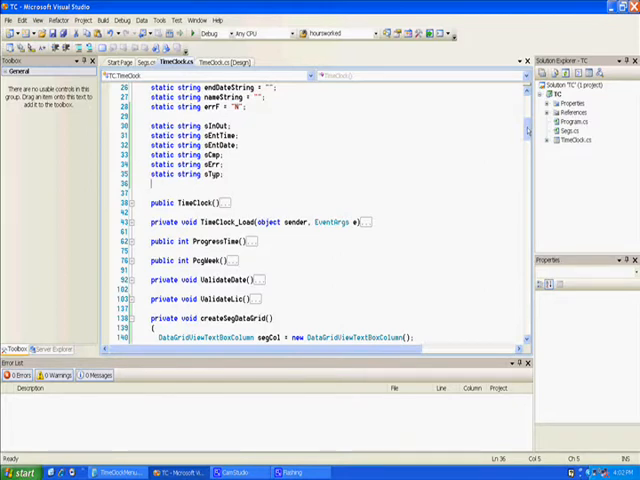
scroll(down, 3)
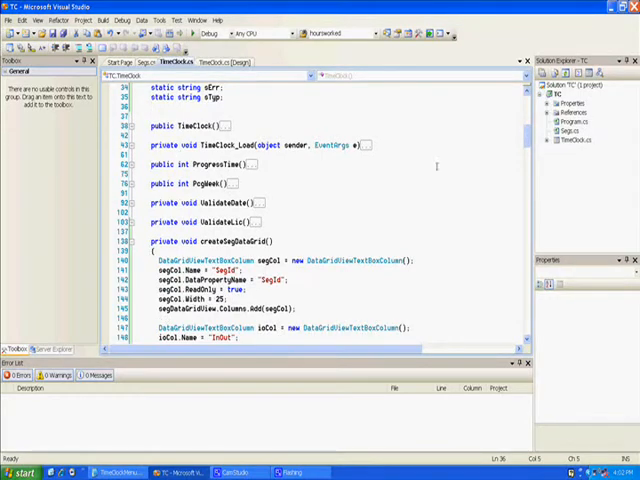
scroll(down, 3)
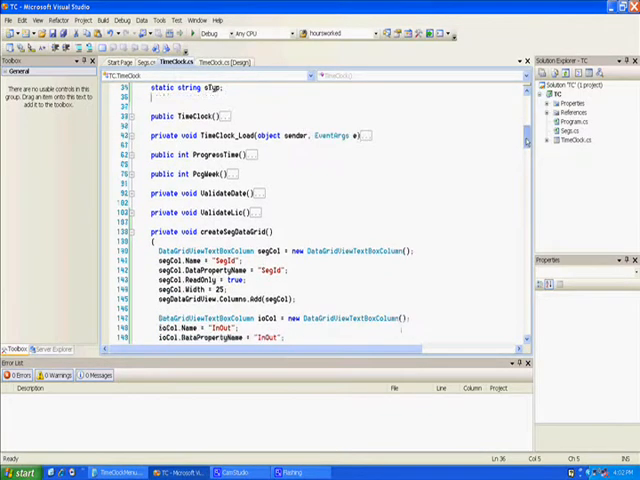
scroll(down, 3)
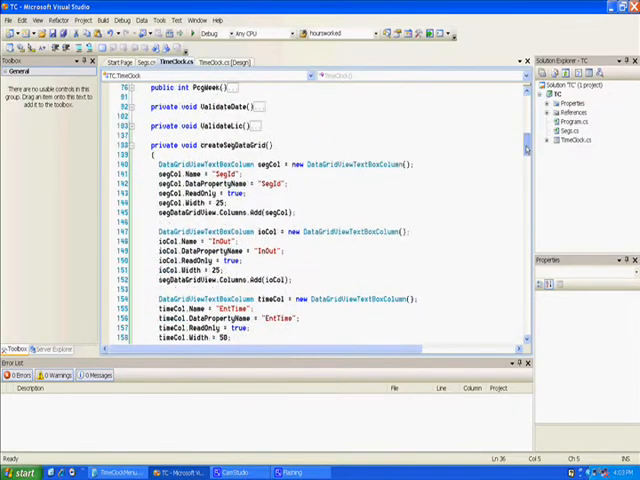
scroll(down, 3)
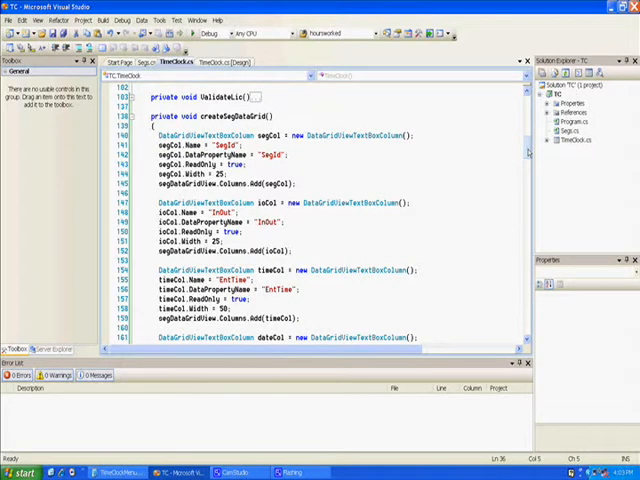
scroll(down, 3)
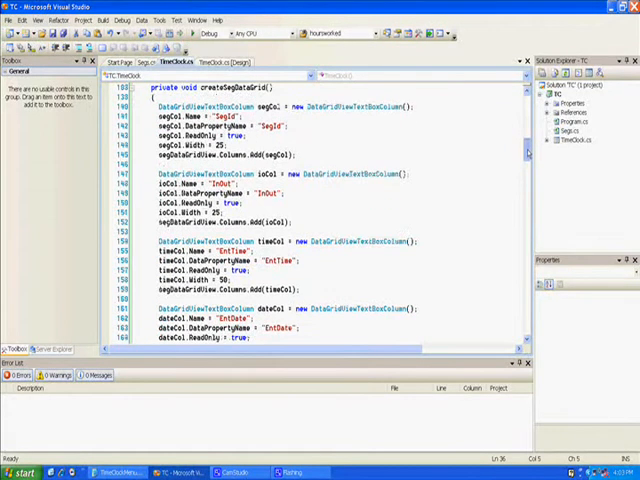
scroll(down, 3)
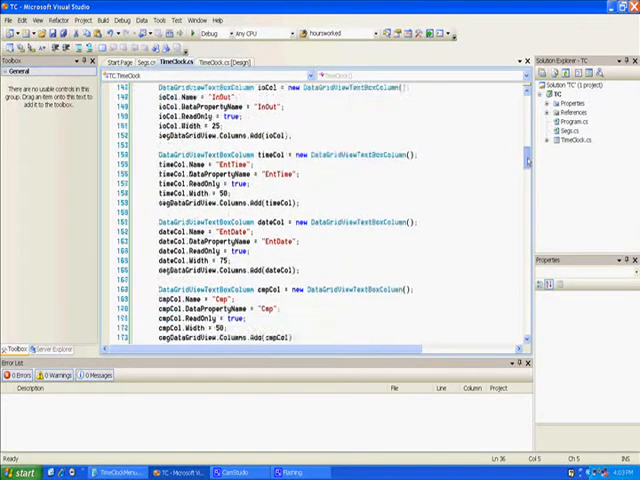
scroll(down, 3)
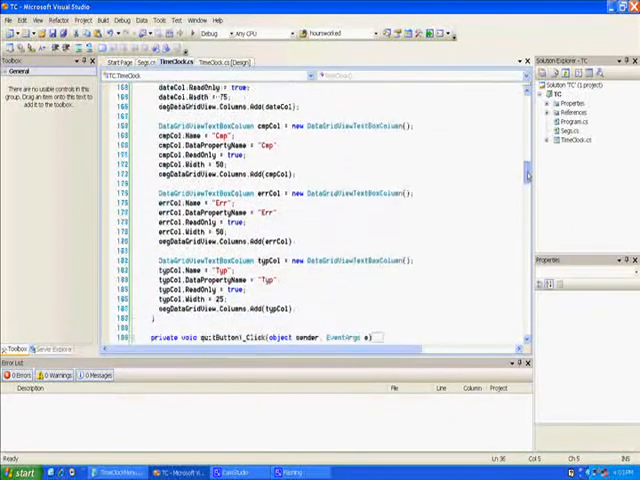
scroll(up, 3)
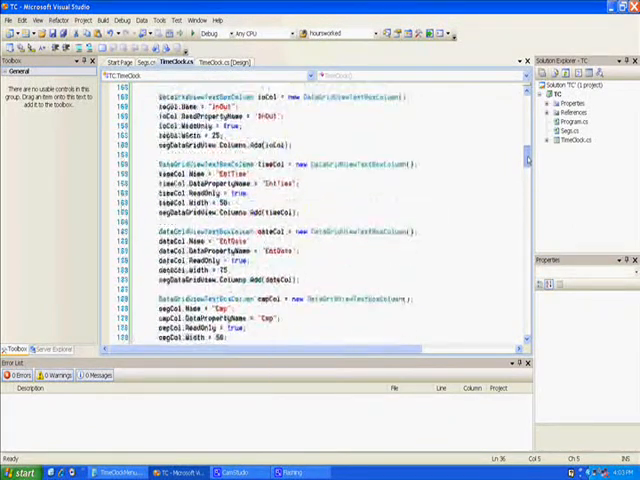
scroll(up, 3)
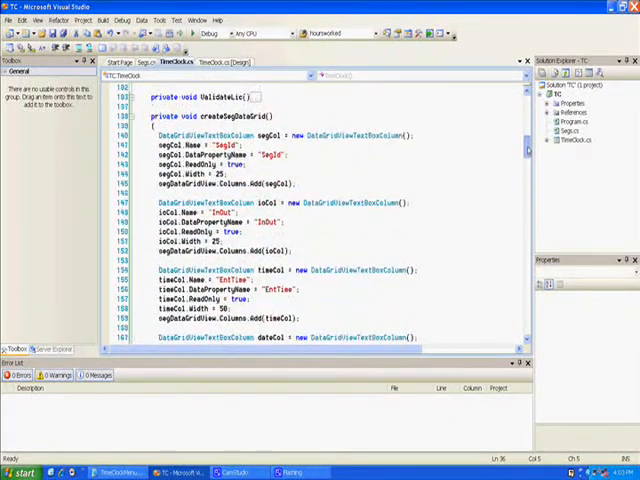
scroll(up, 3)
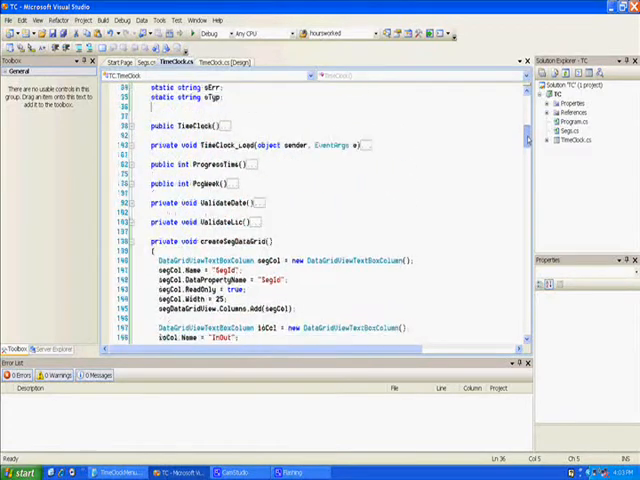
scroll(up, 3)
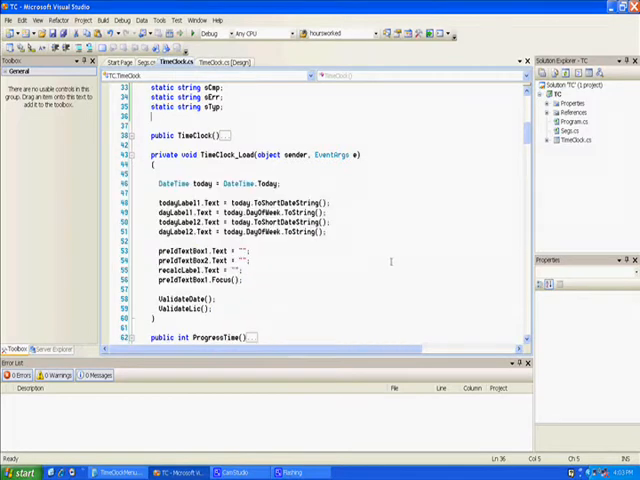
scroll(down, 3)
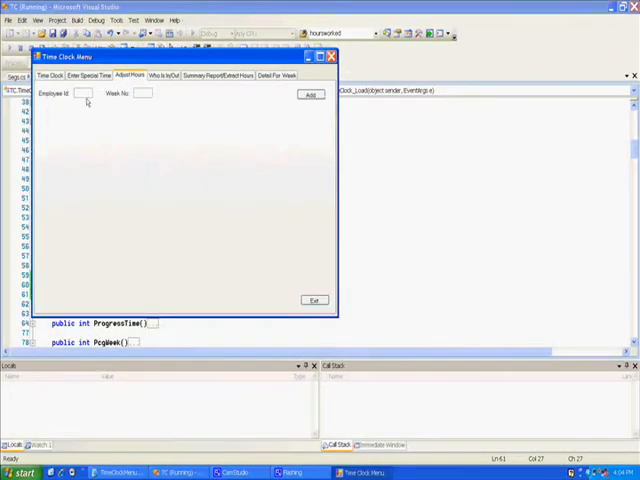
Enter employee 1104 to show its two clock-in rows, then exit the running form.
click(312, 94)
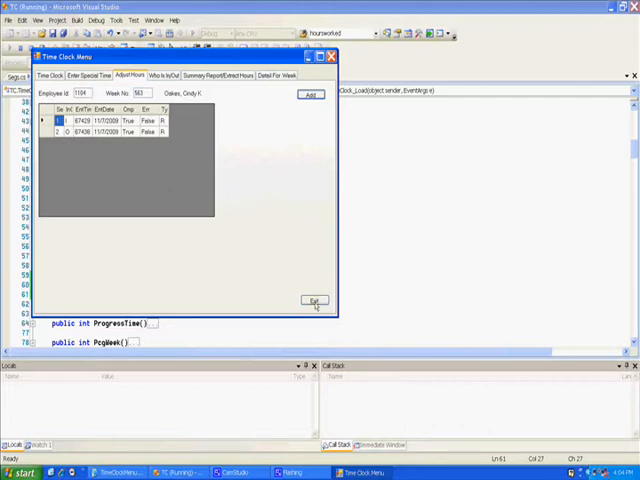
click(316, 300)
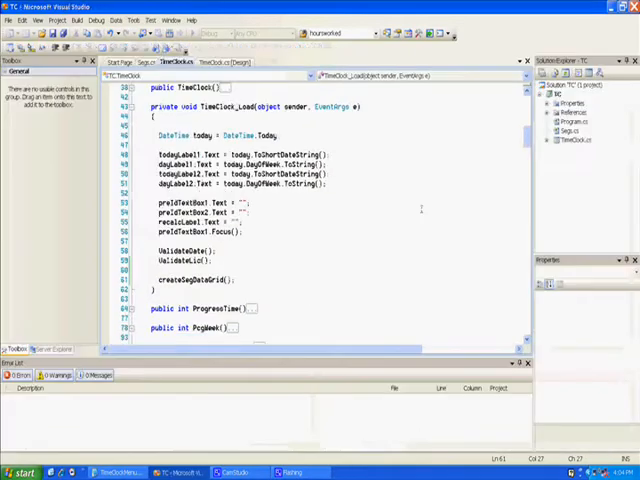
scroll(up, 3)
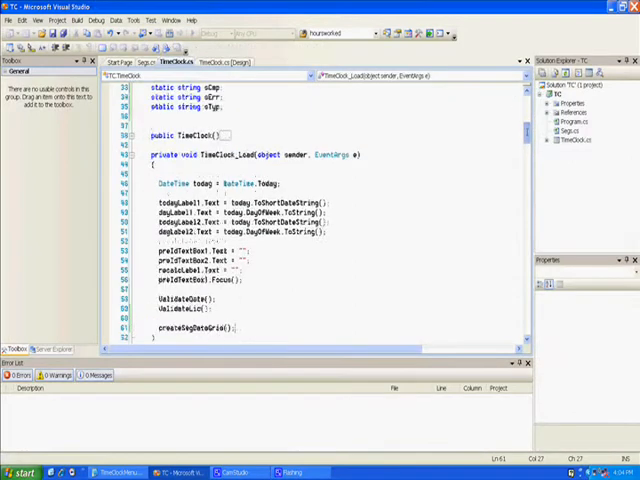
scroll(up, 3)
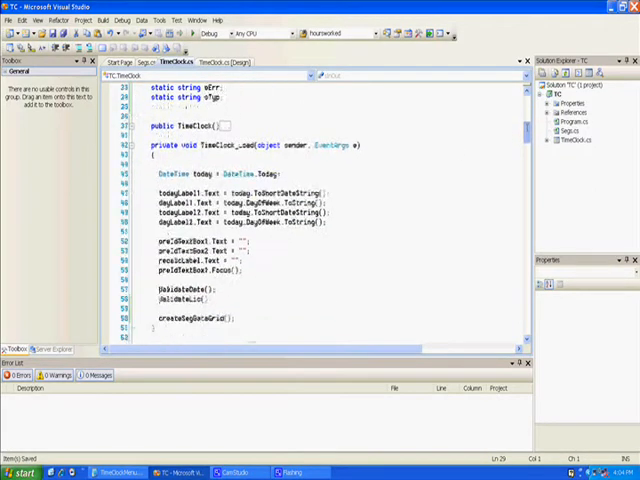
scroll(down, 3)
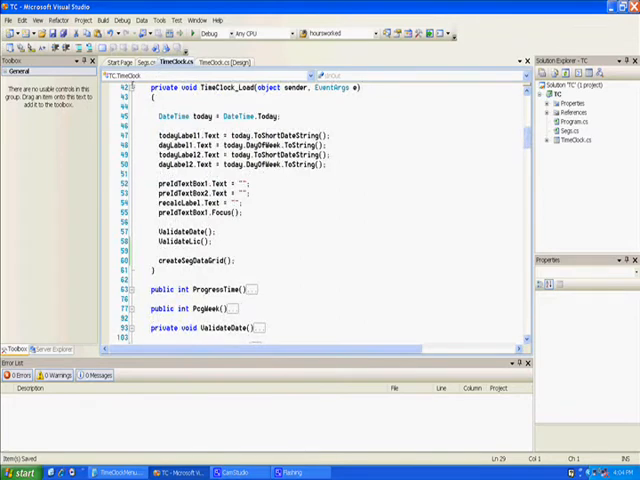
scroll(down, 3)
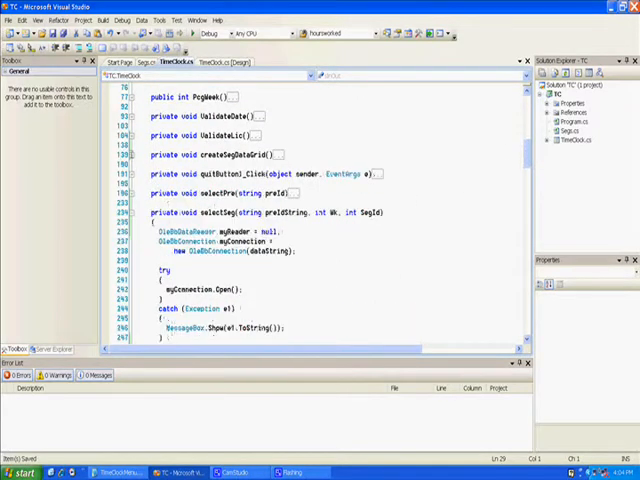
scroll(down, 3)
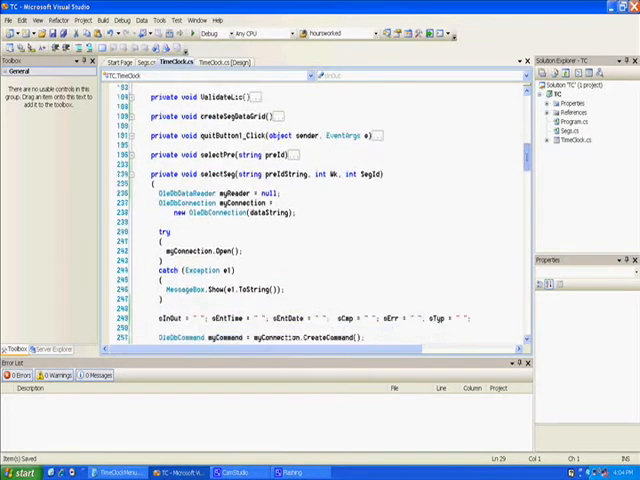
scroll(up, 3)
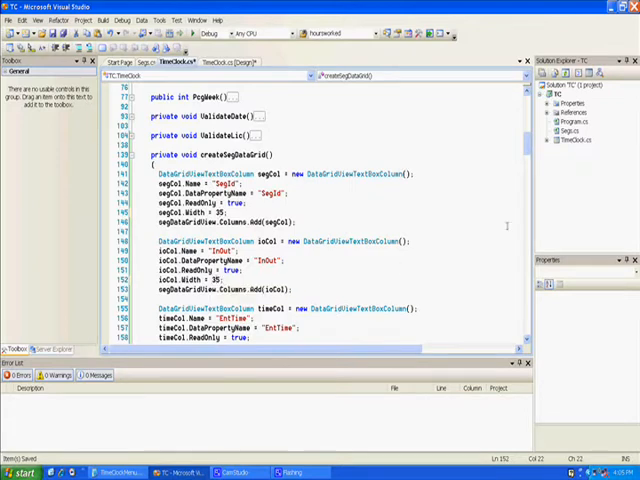
scroll(down, 3)
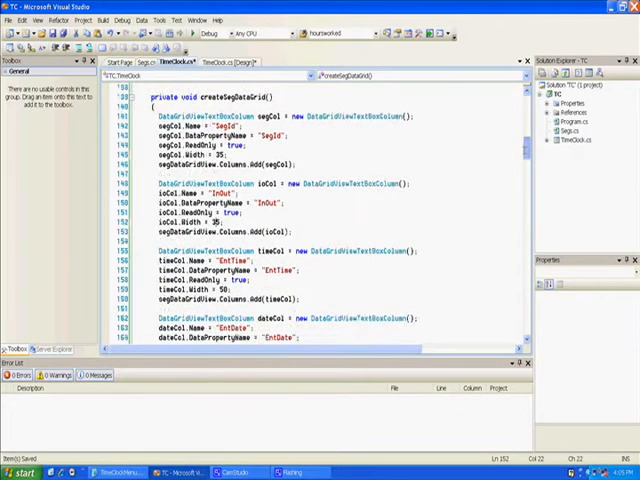
scroll(down, 3)
text(6)
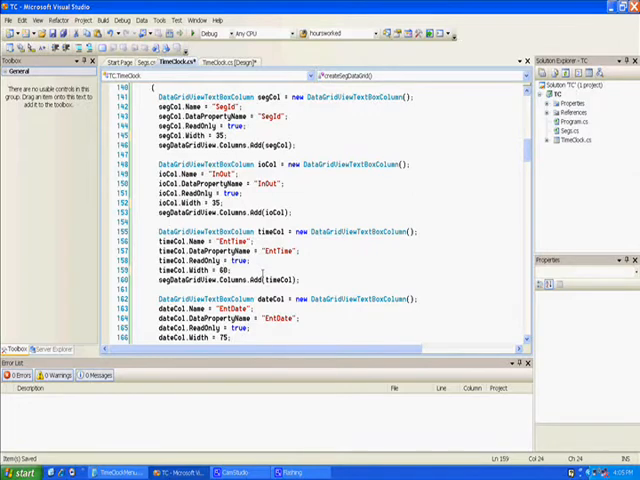
scroll(down, 3)
text(8)
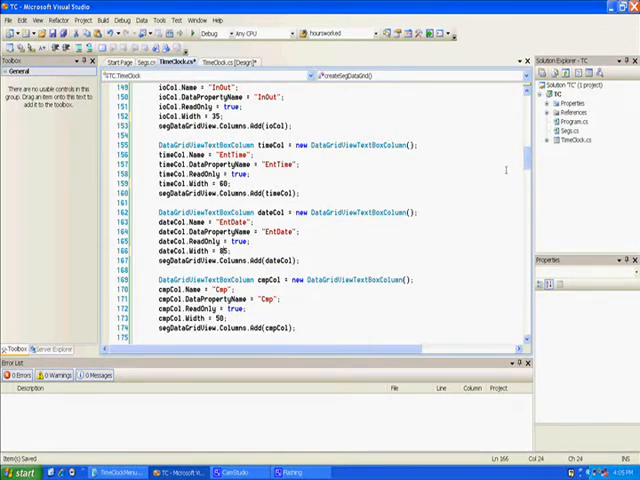
scroll(down, 3)
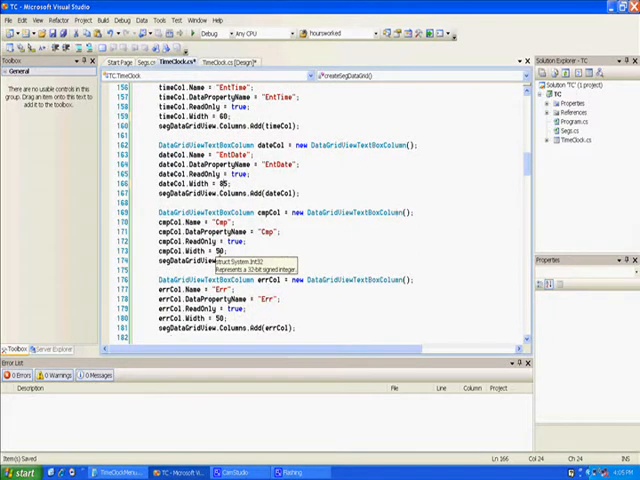
mouse_move(364, 316)
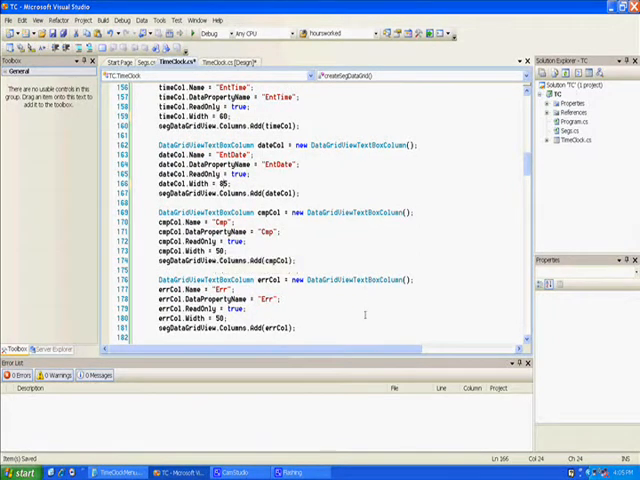
scroll(down, 3)
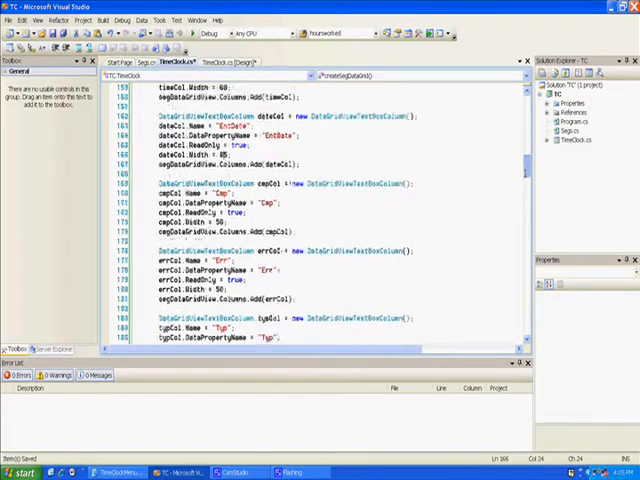
scroll(down, 3)
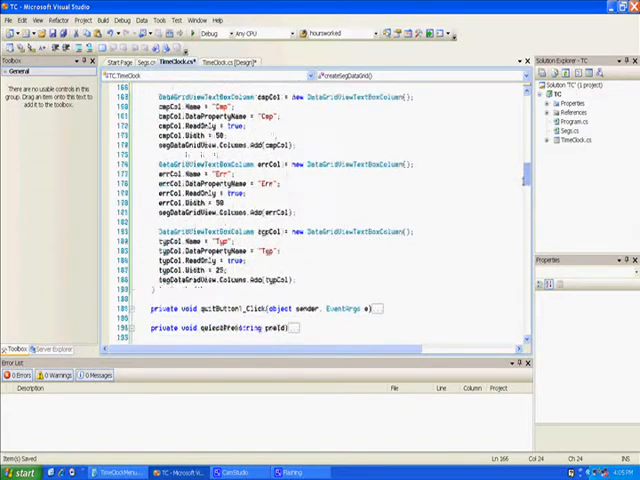
scroll(down, 3)
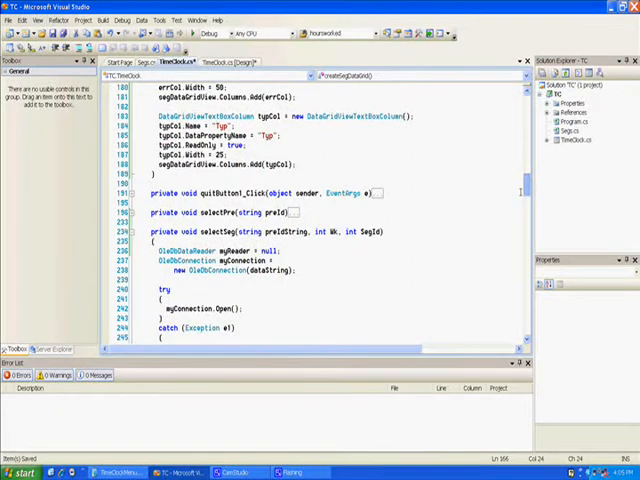
scroll(down, 3)
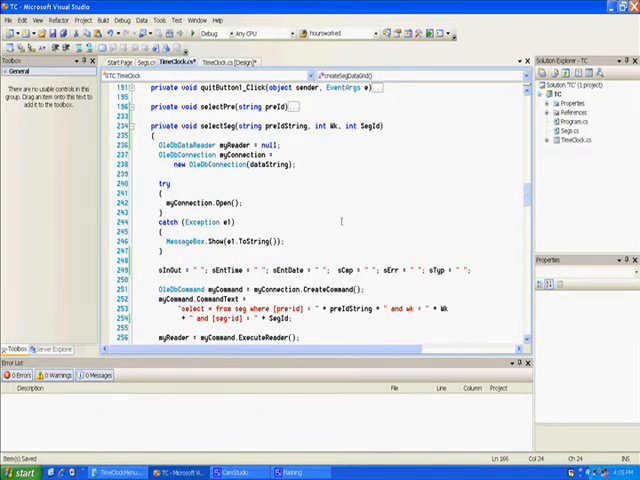
scroll(down, 3)
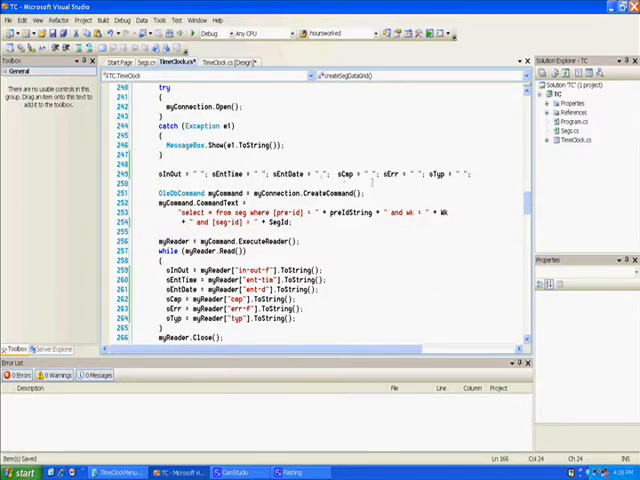
scroll(down, 3)
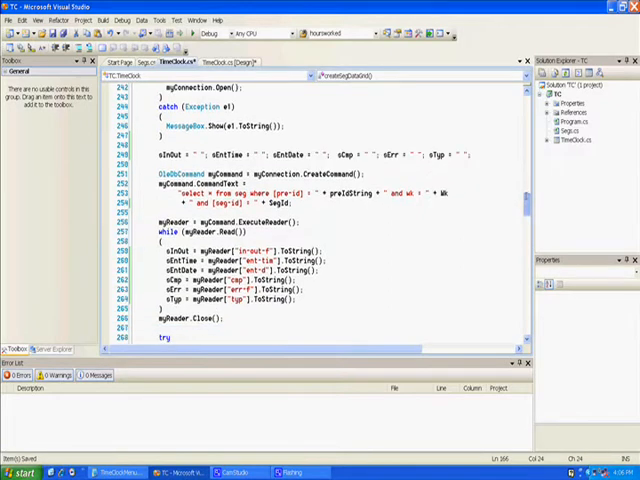
scroll(down, 3)
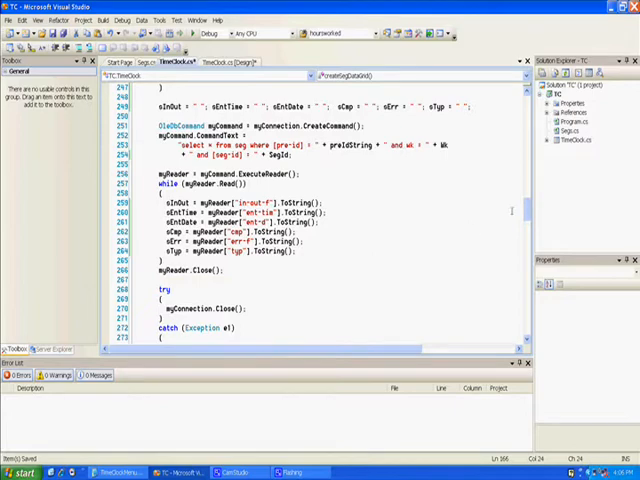
scroll(up, 3)
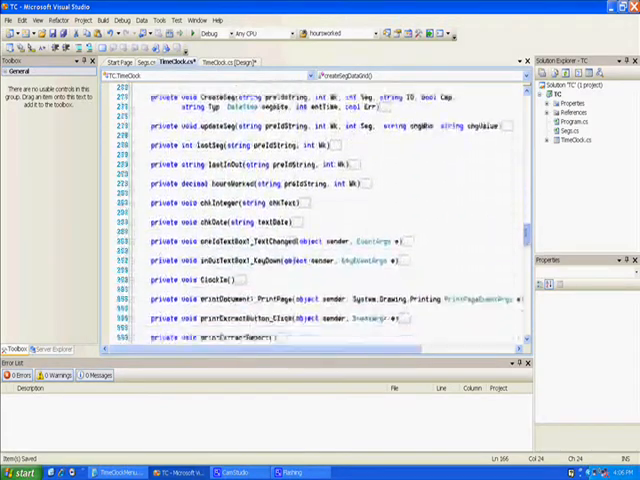
scroll(down, 3)
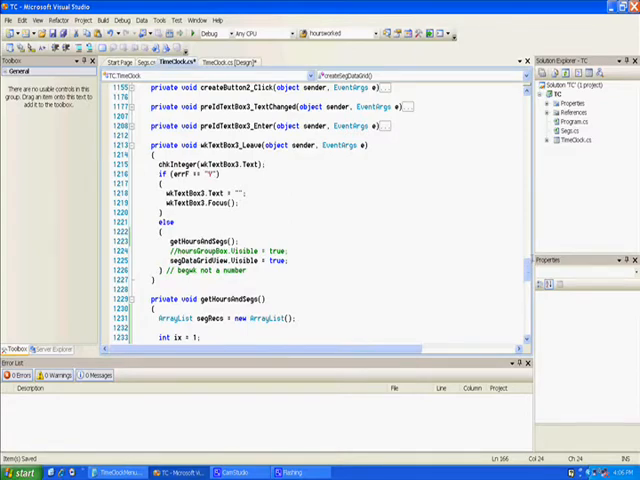
scroll(up, 3)
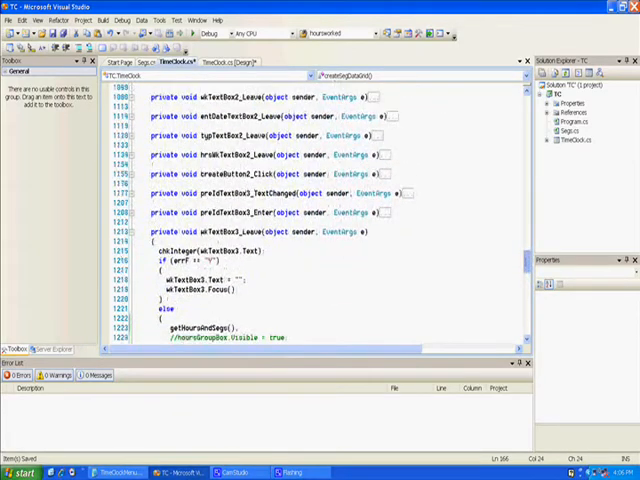
scroll(down, 3)
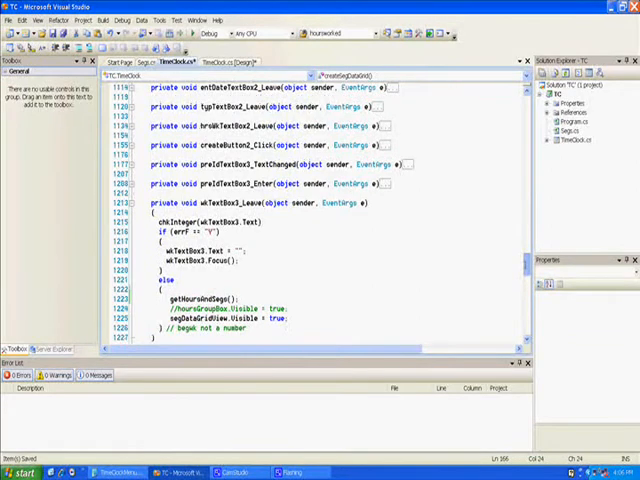
scroll(down, 3)
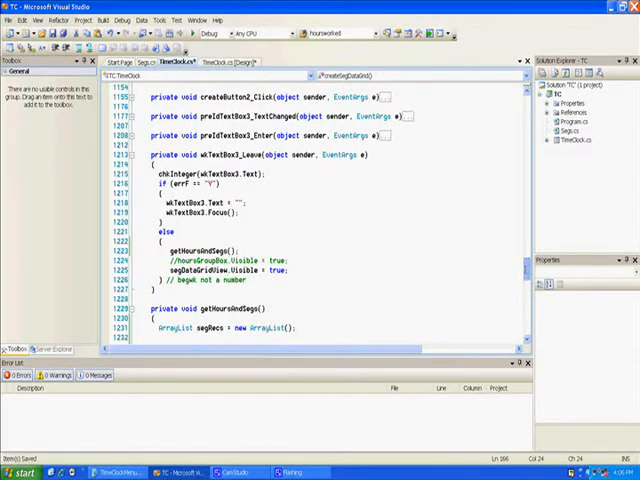
scroll(down, 3)
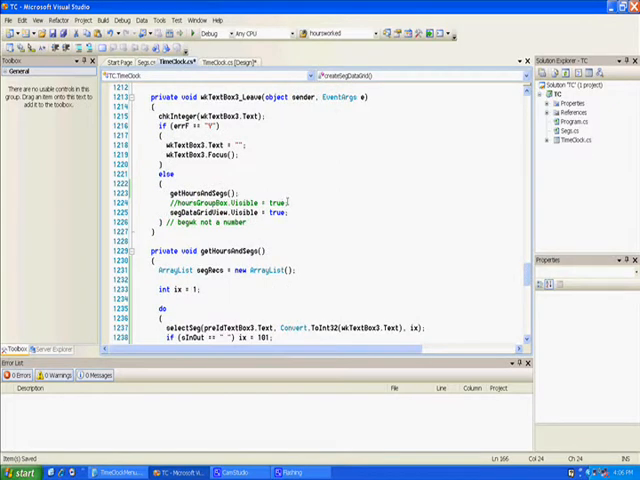
mouse_move(424, 256)
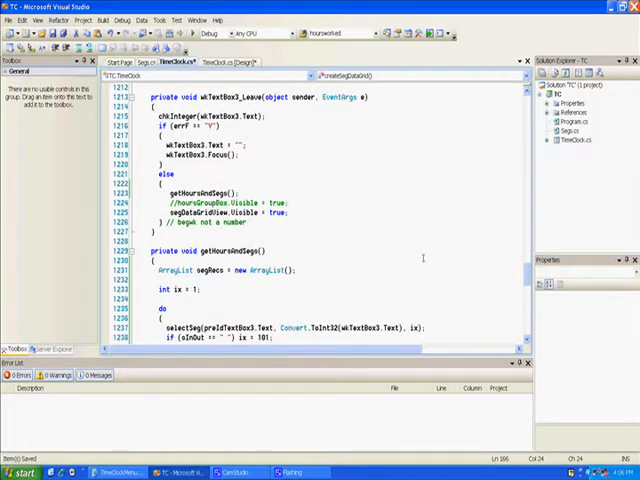
scroll(down, 3)
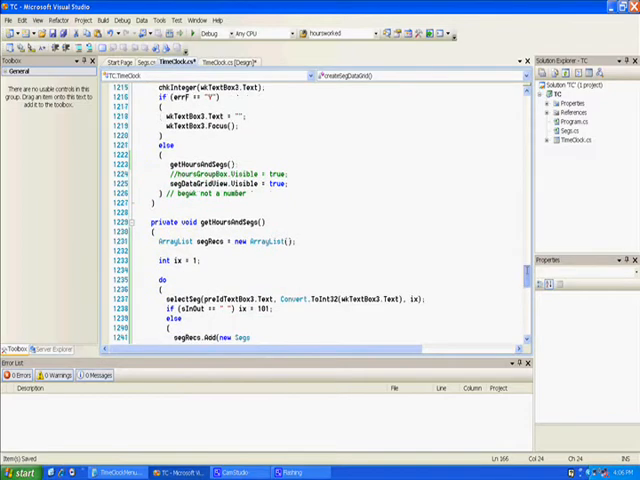
scroll(down, 3)
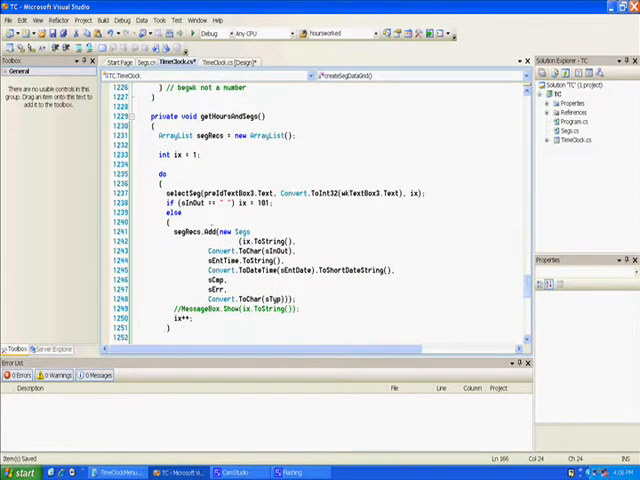
mouse_move(180, 136)
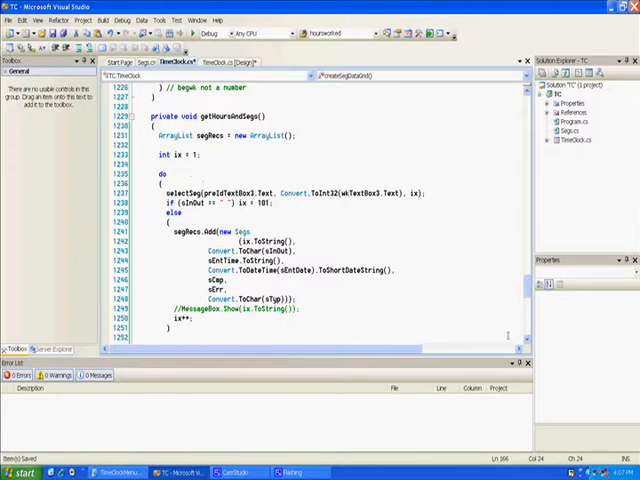
scroll(down, 3)
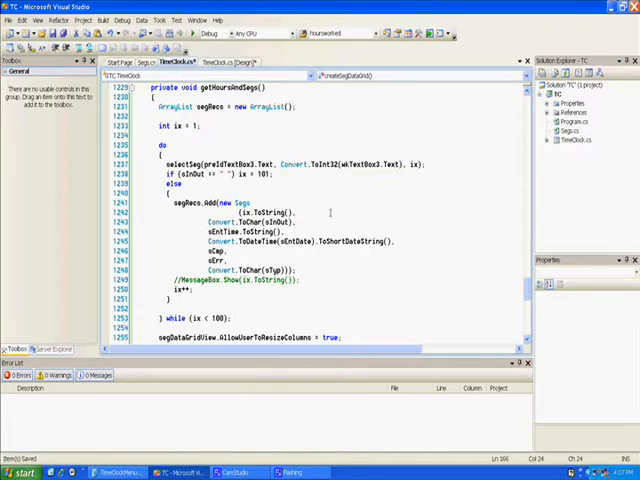
mouse_move(332, 194)
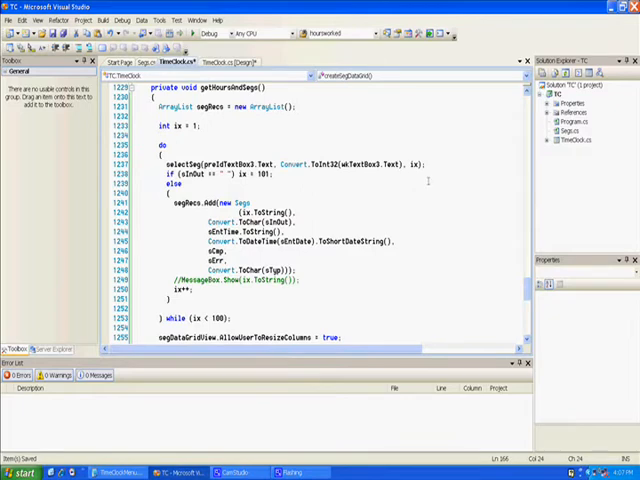
scroll(down, 3)
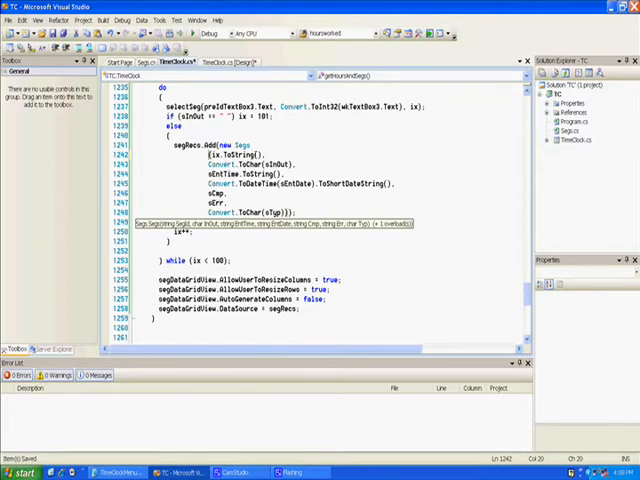
mouse_move(384, 204)
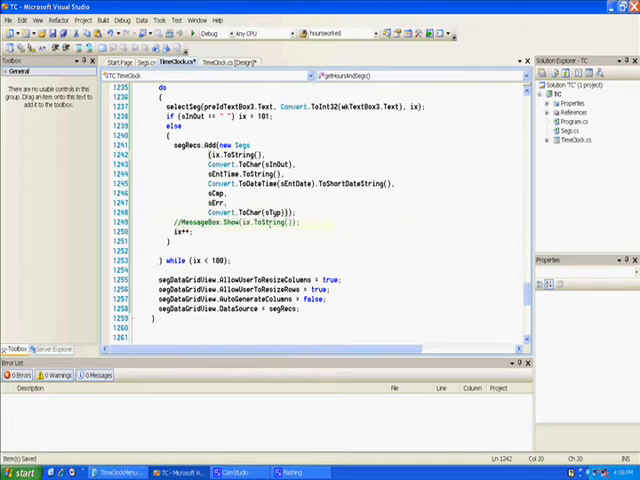
mouse_move(392, 240)
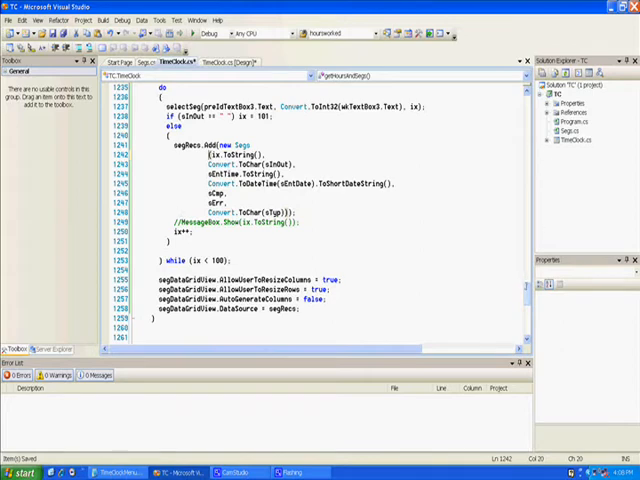
Run the app to the clock-in prompt, close it, and show StartDock.cs in the designer.
scroll(down, 3)
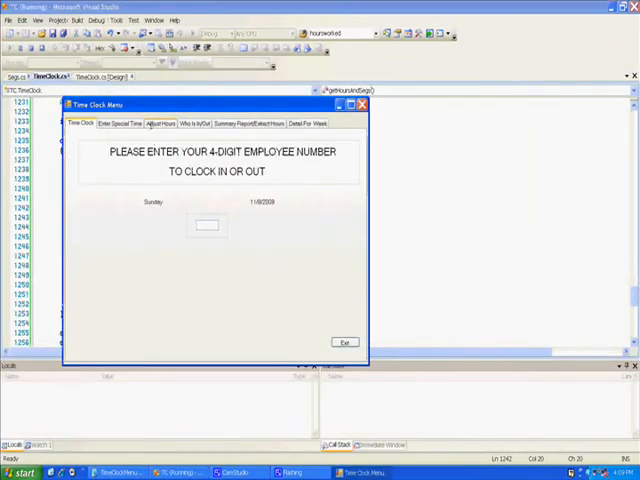
click(162, 122)
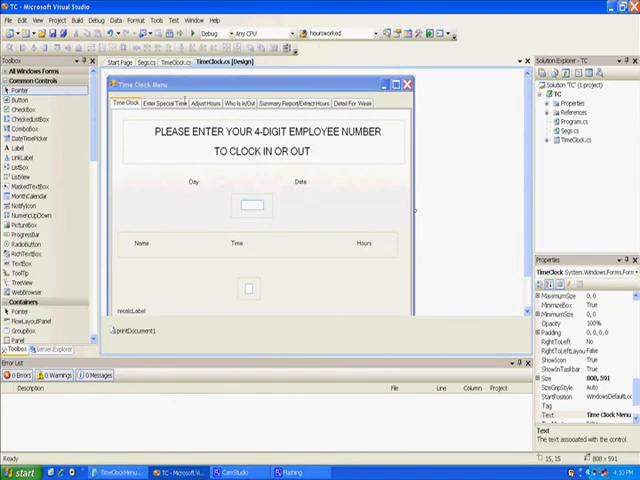
Switch the designer to the Adjust Hours tab with its empty seg grid.
click(202, 102)
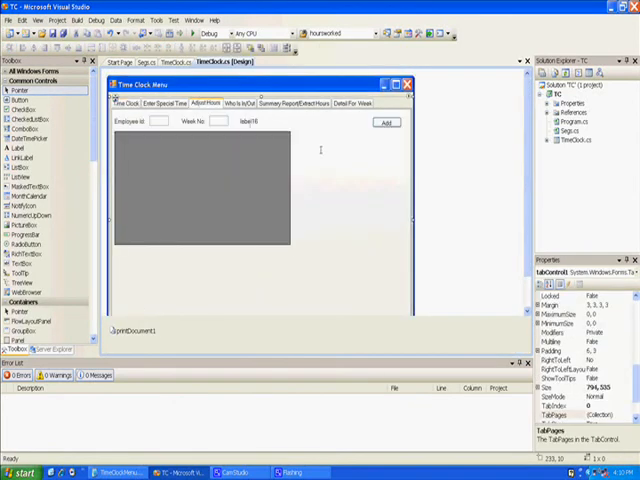
mouse_move(368, 238)
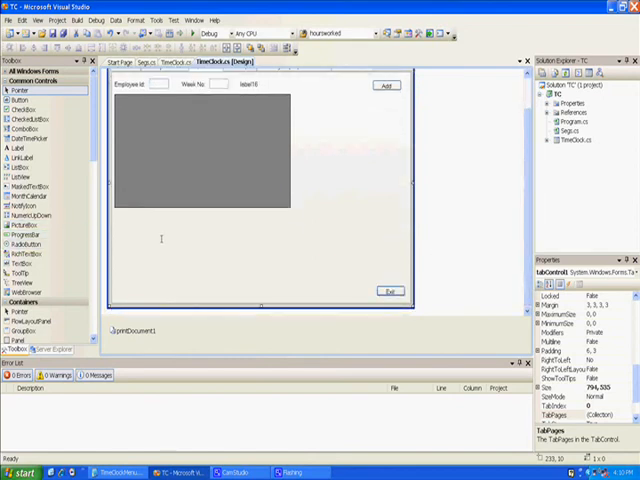
mouse_move(224, 268)
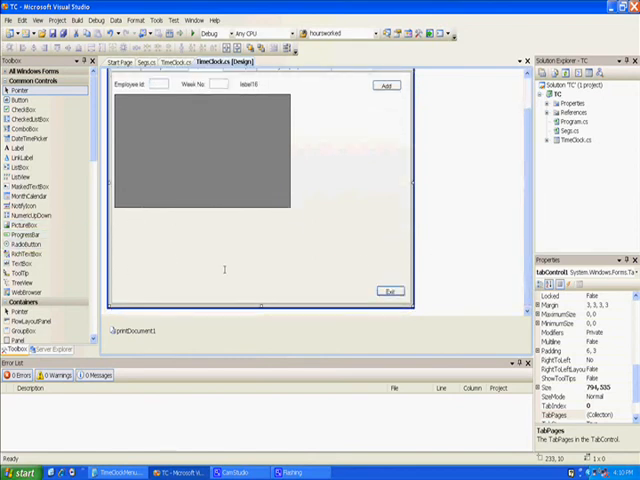